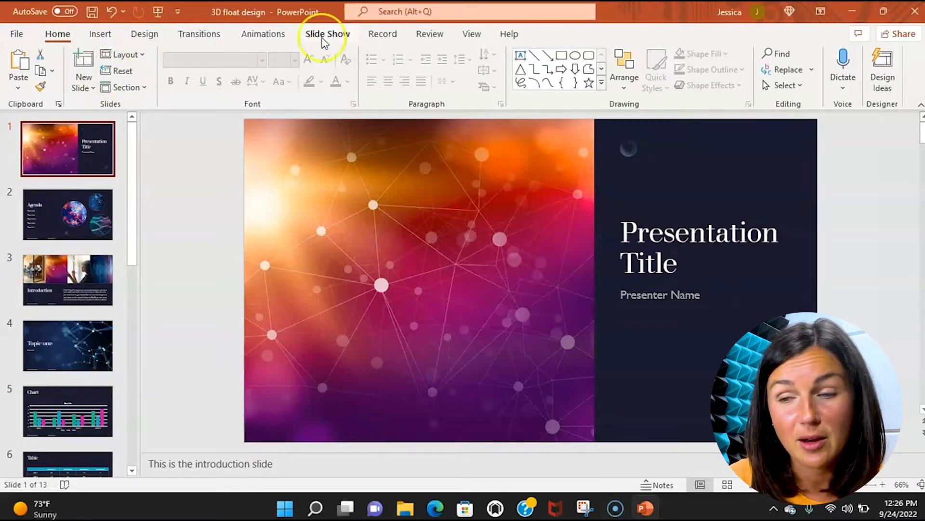
mouse_move(334, 39)
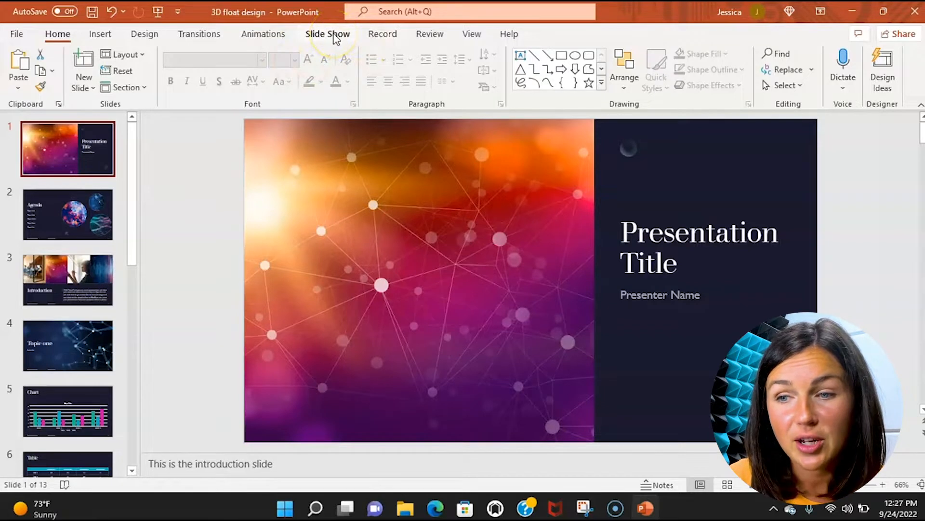
Launch the recording window on the title slide using Record > From Beginning.
left_click(328, 34)
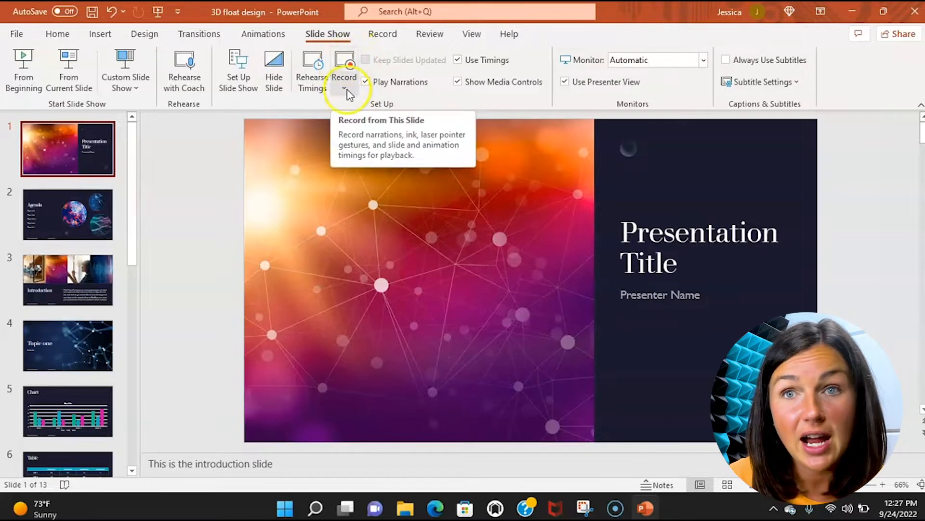
mouse_move(345, 92)
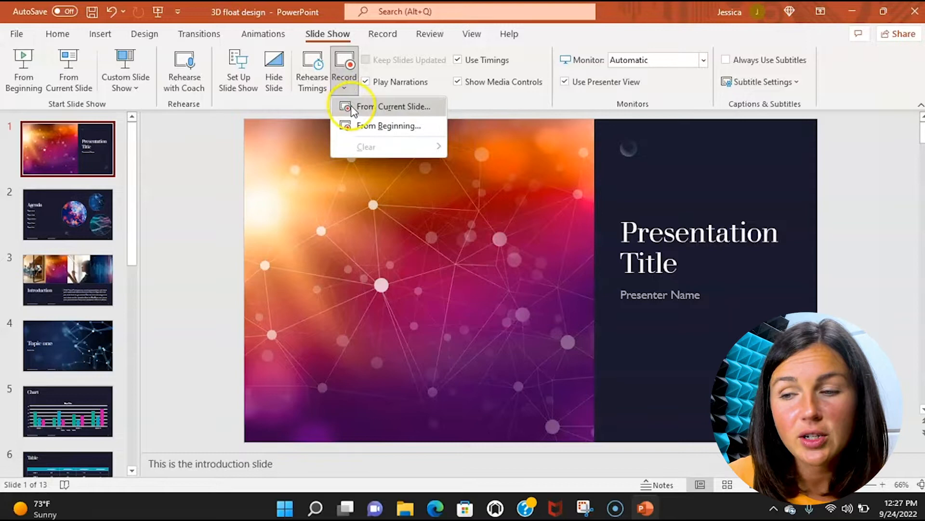
mouse_move(387, 125)
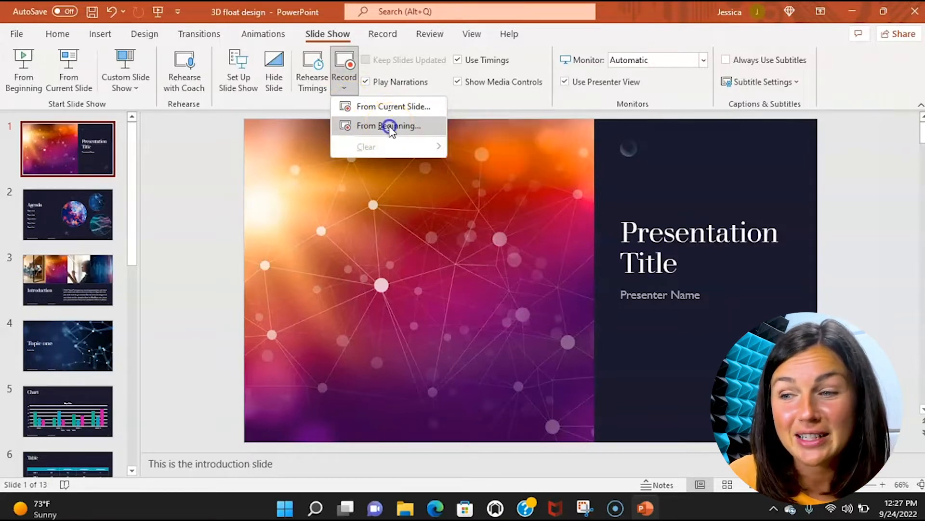
left_click(388, 126)
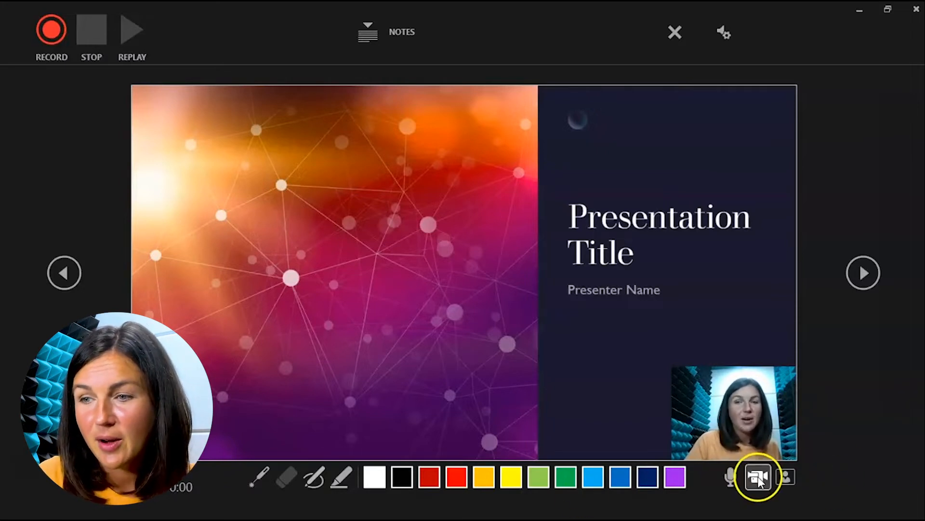
Turn on the camera, preview the Agenda slide, then return to the title slide.
left_click(386, 32)
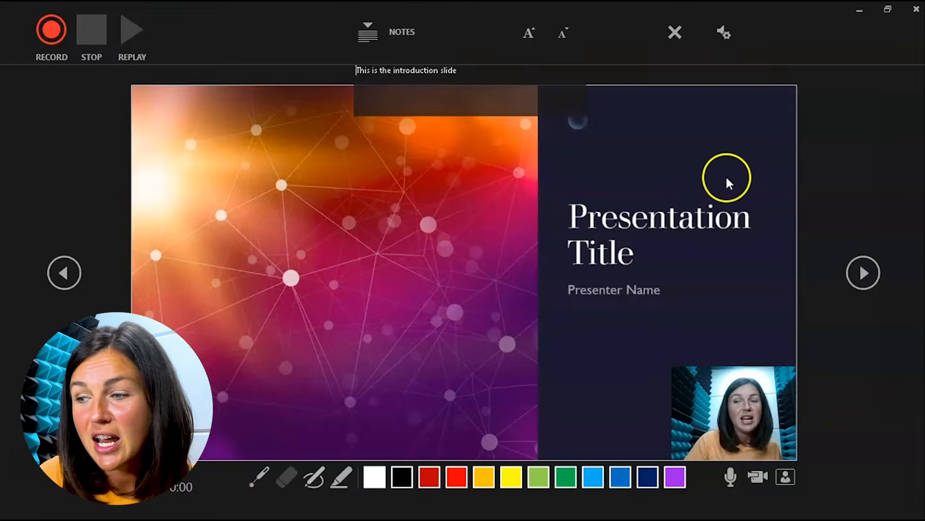
mouse_move(867, 453)
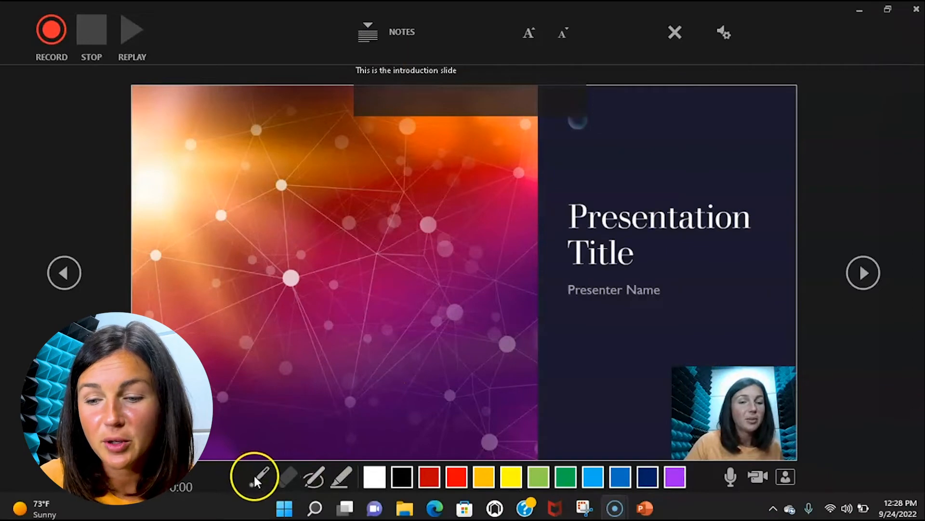
left_click(863, 273)
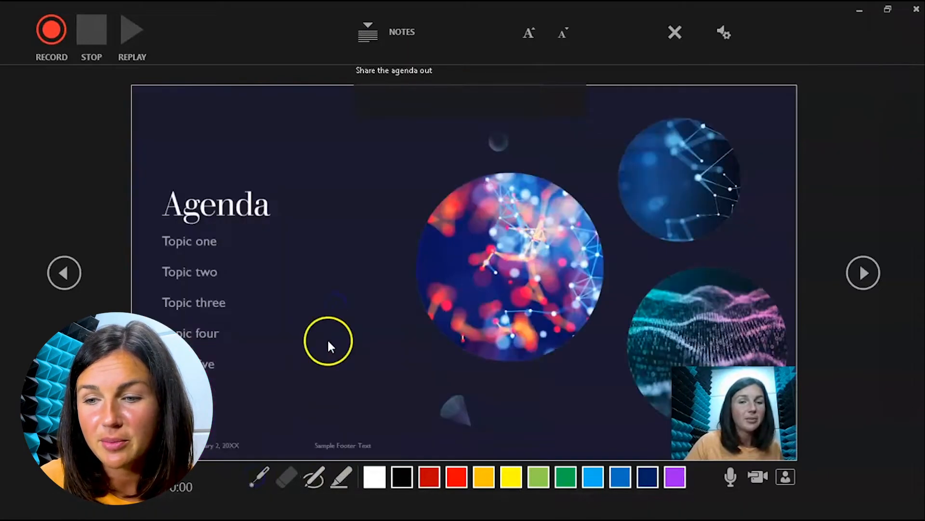
left_click(63, 273)
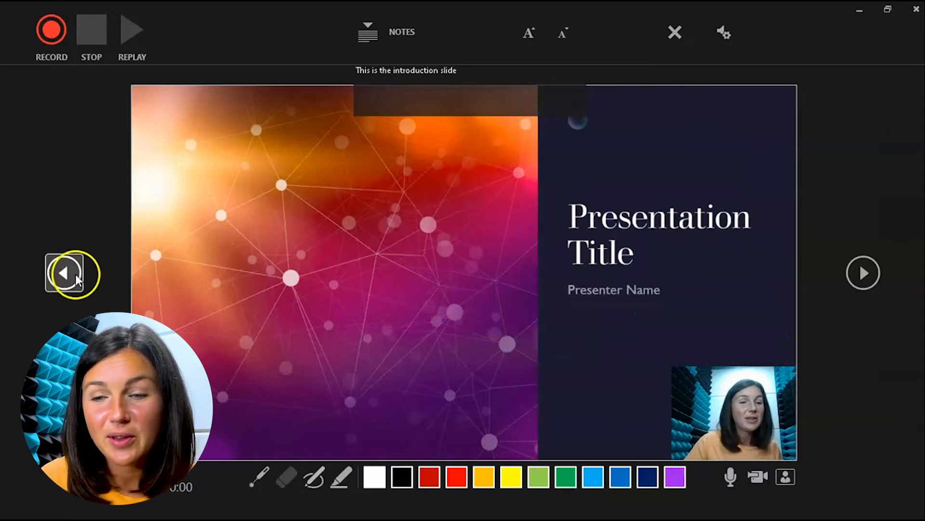
mouse_move(624, 428)
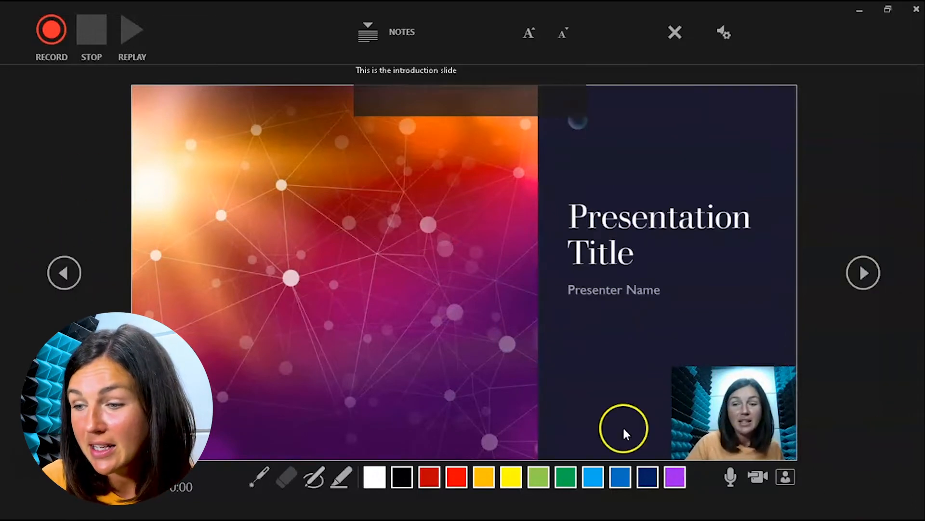
mouse_move(654, 365)
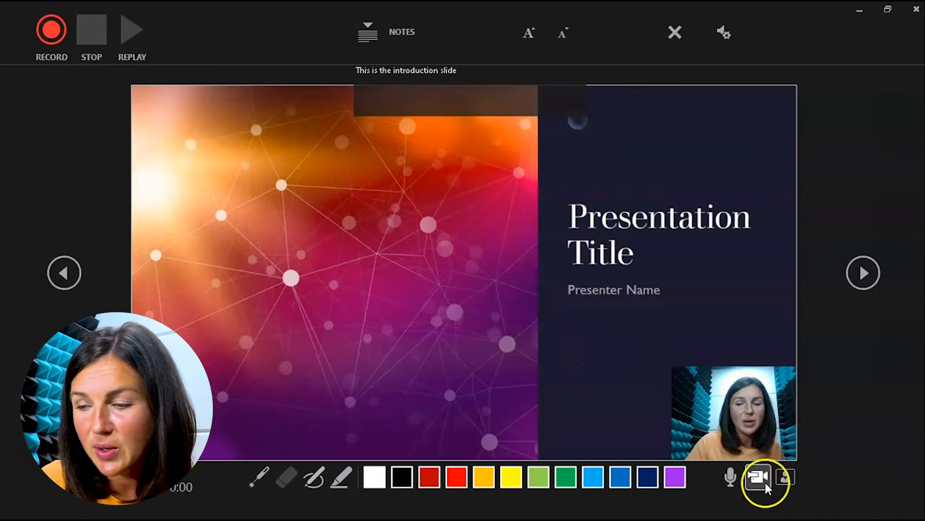
left_click(758, 476)
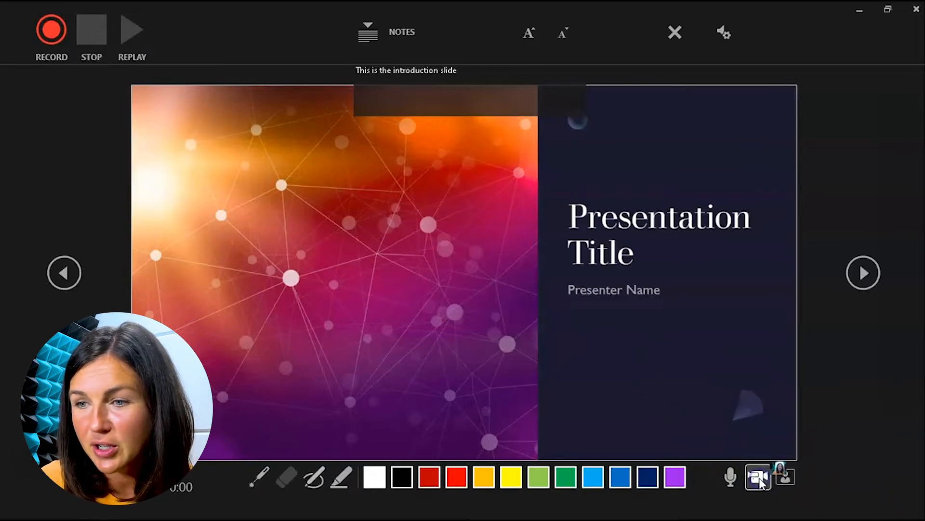
left_click(757, 477)
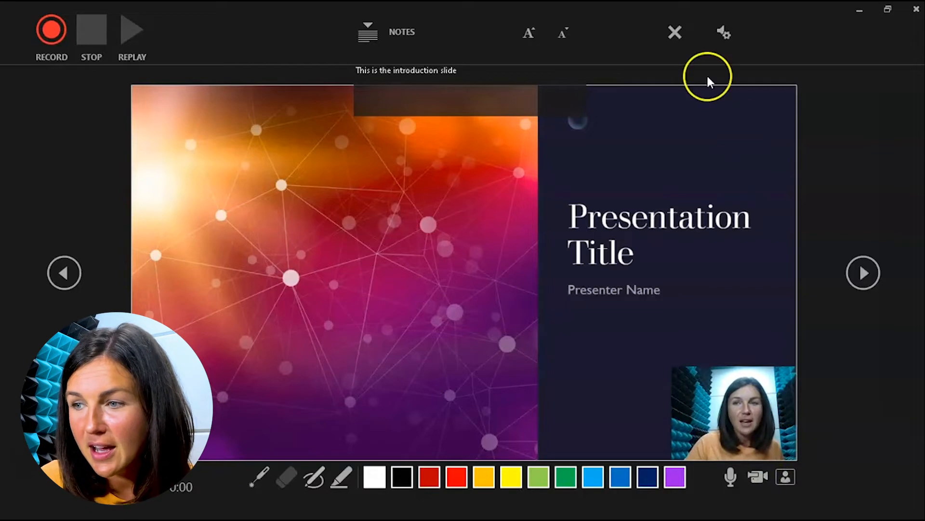
left_click(723, 32)
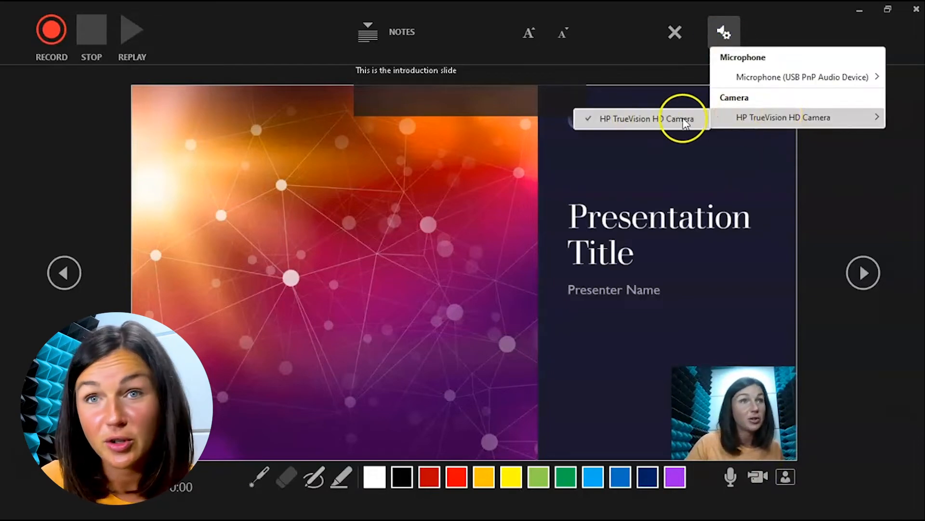
left_click(802, 77)
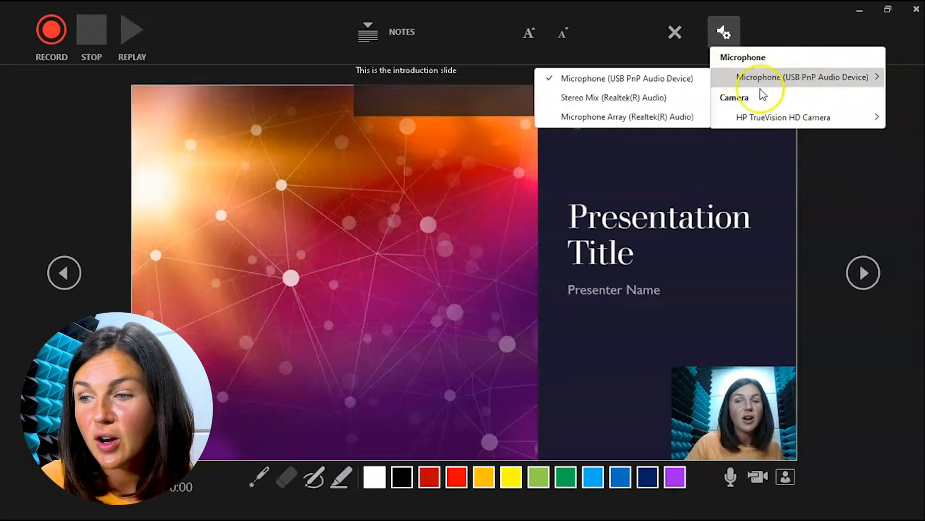
mouse_move(762, 457)
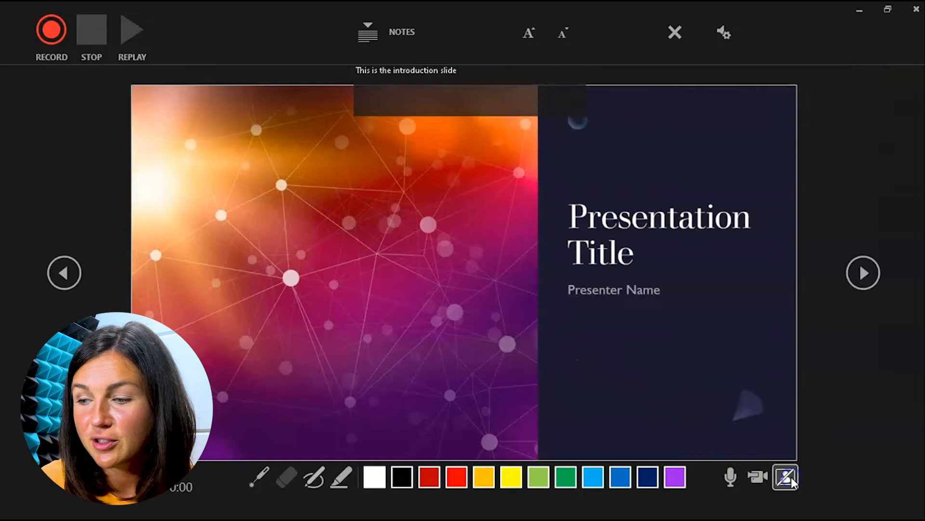
left_click(757, 477)
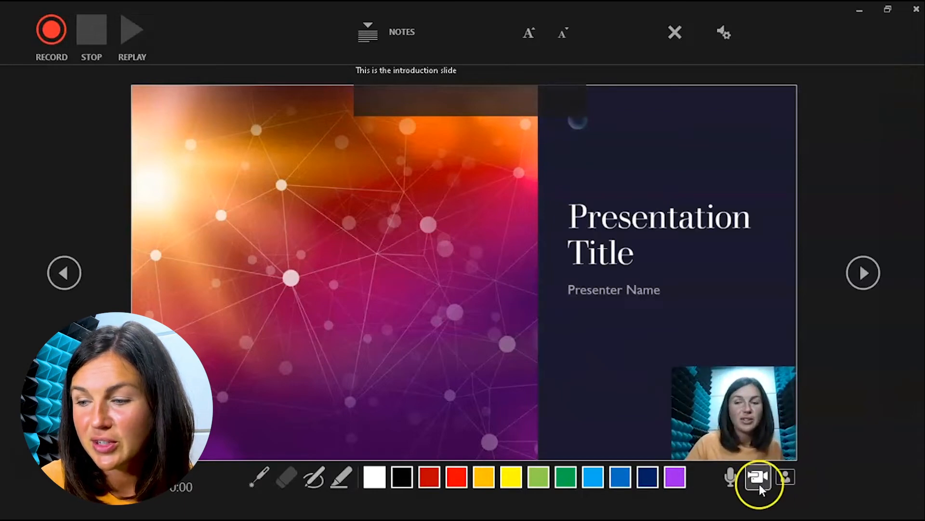
mouse_move(234, 174)
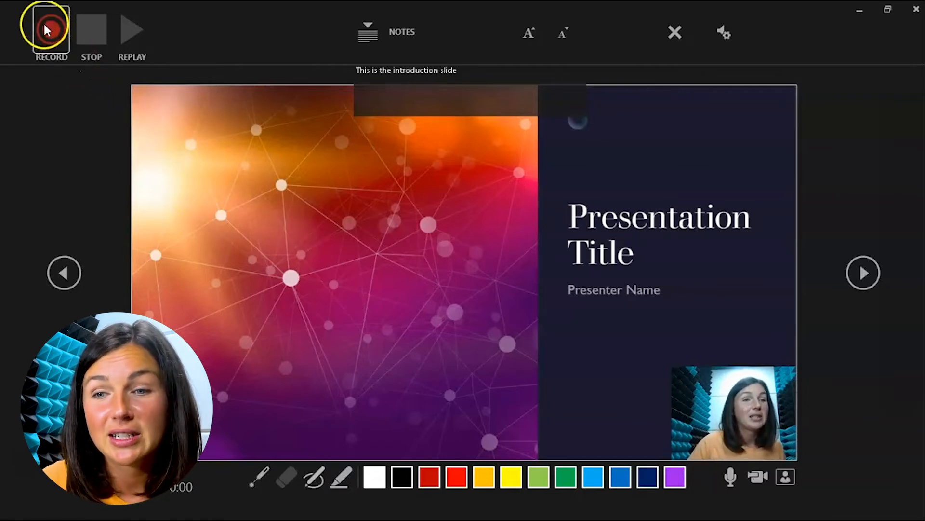
Record webcam narration on the title slide, then advance to the Agenda slide.
left_click(51, 29)
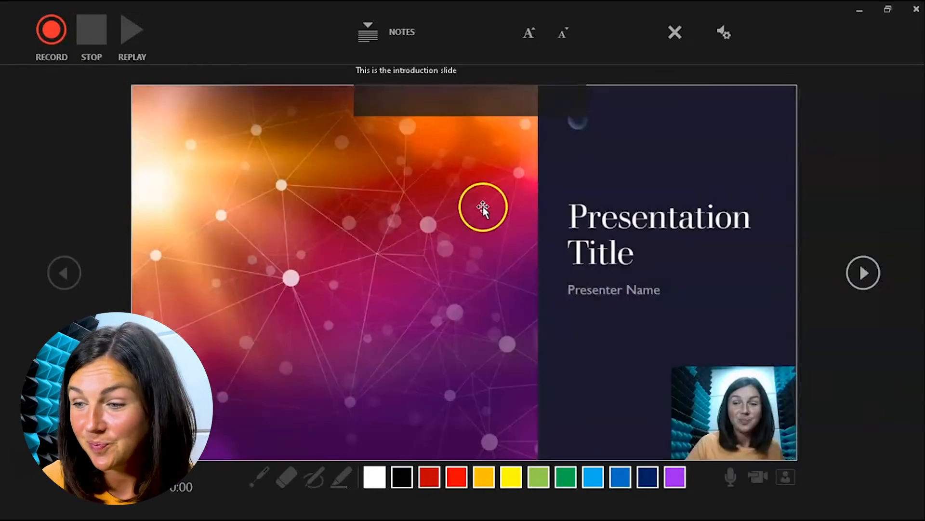
left_click(51, 29)
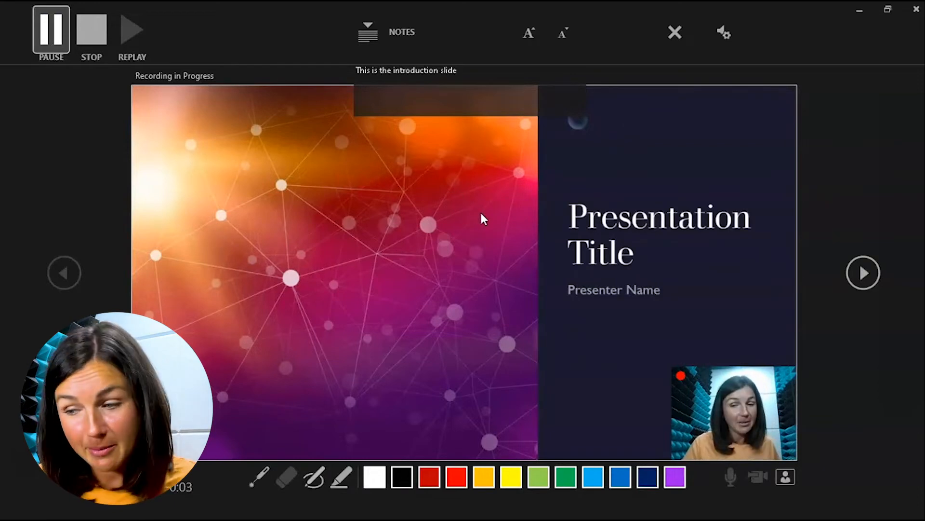
left_click(516, 388)
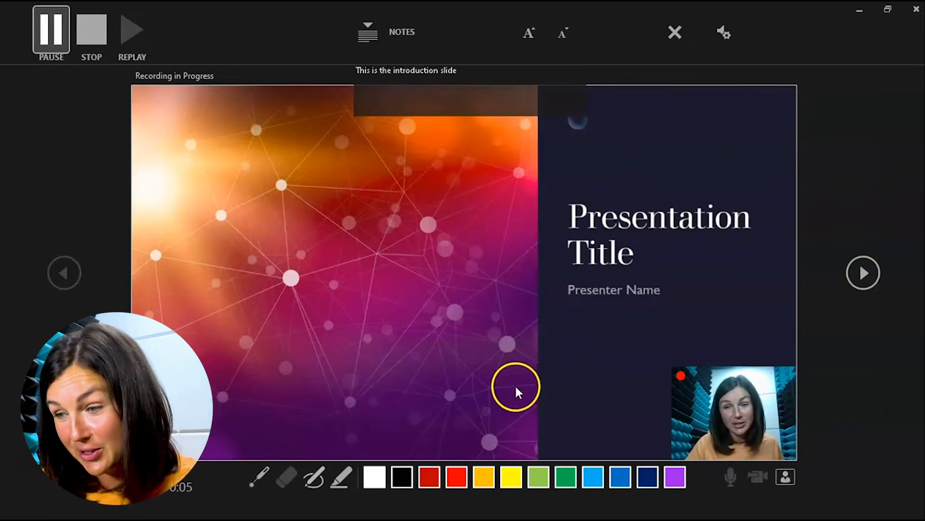
left_click(863, 273)
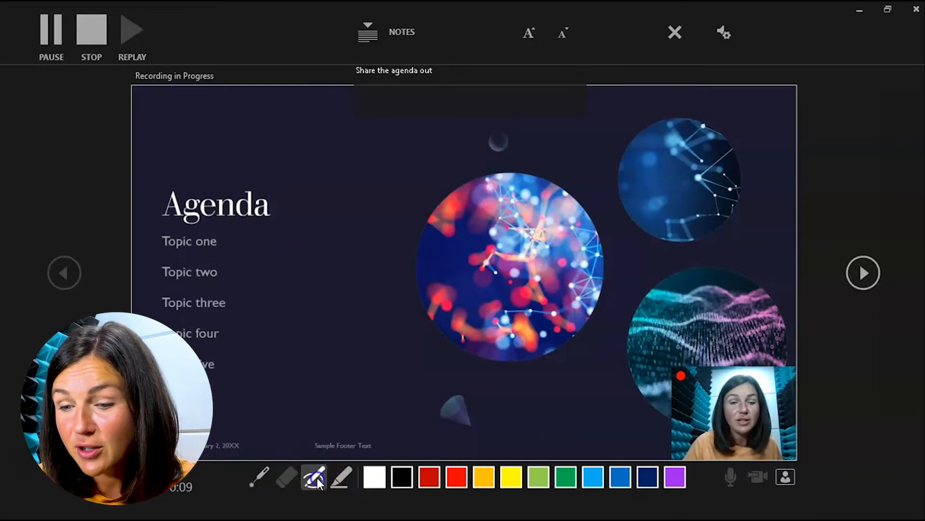
Circle the Agenda heading in red ink, pause and resume, then stop recording.
left_click_drag(200, 180, 283, 227)
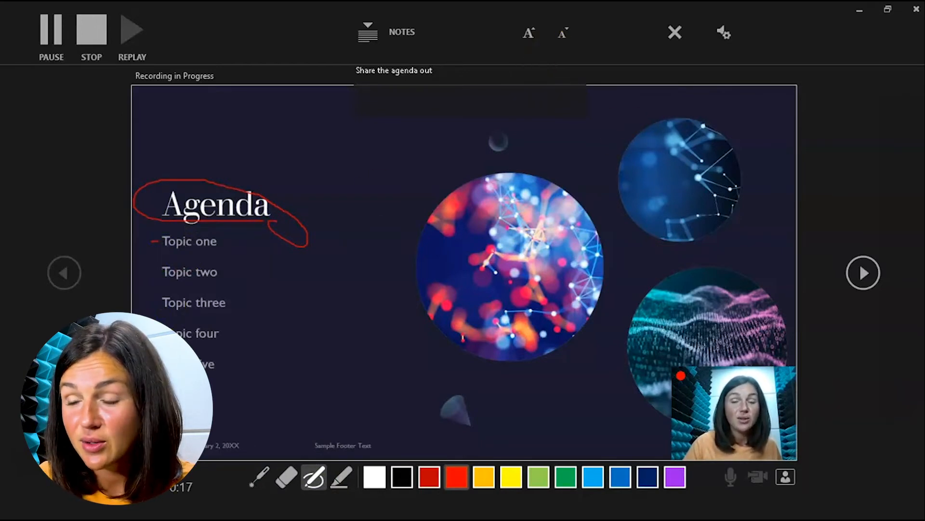
mouse_move(91, 28)
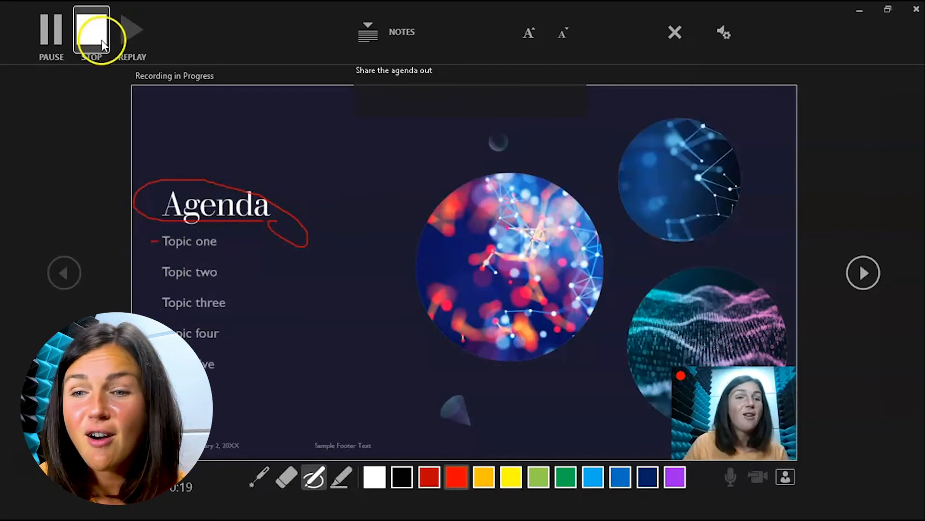
left_click(51, 30)
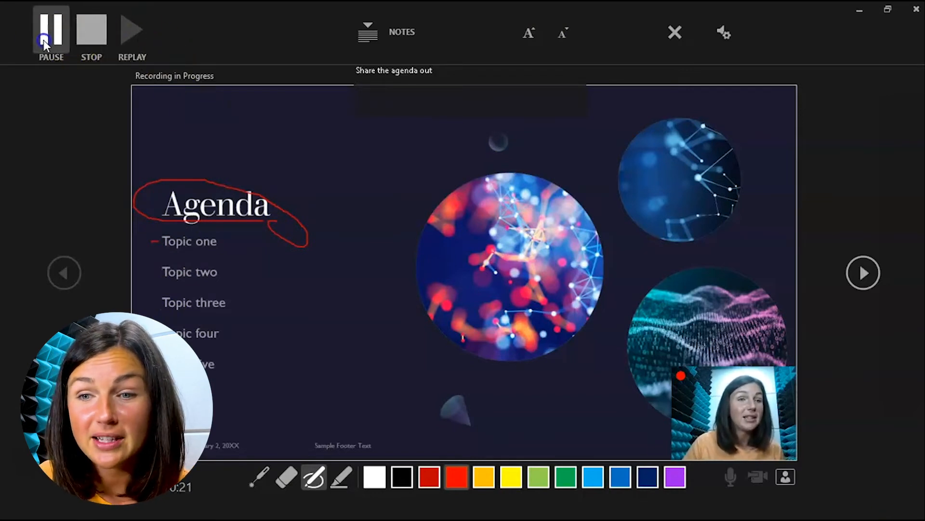
left_click(51, 29)
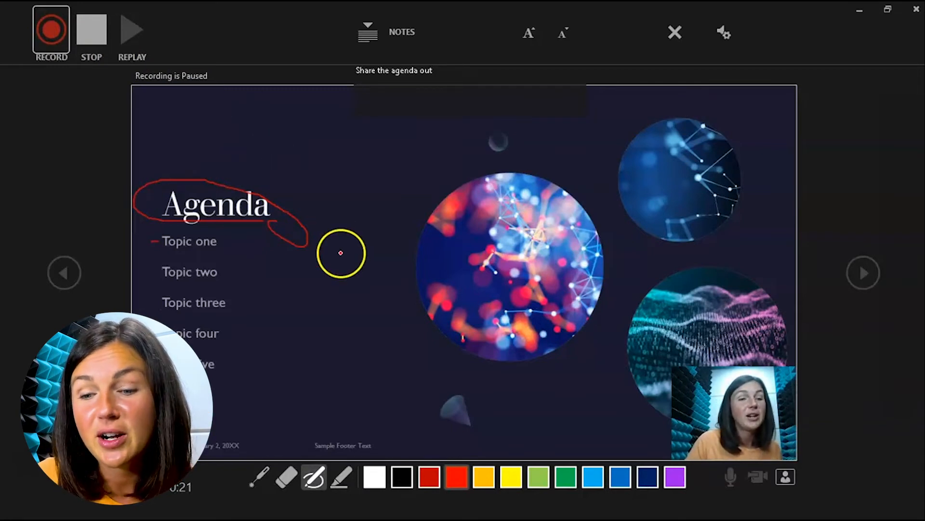
left_click(51, 30)
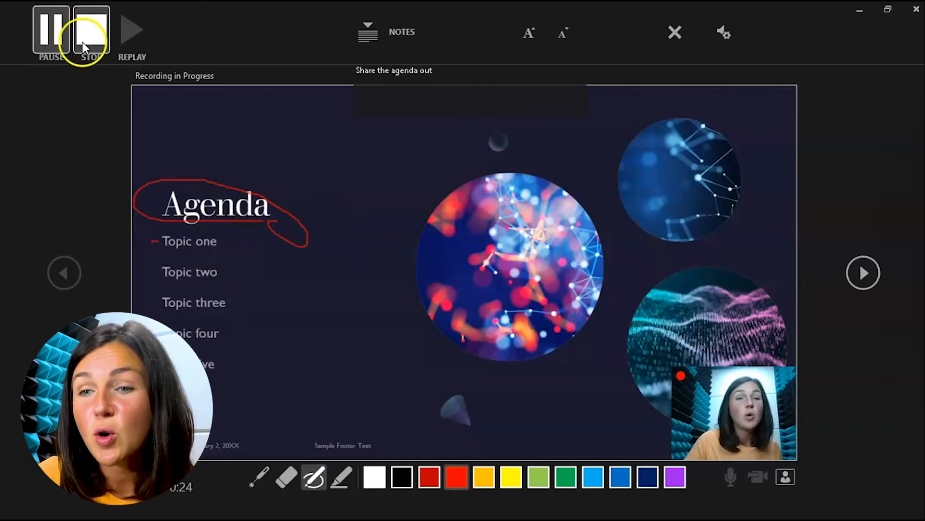
mouse_move(133, 129)
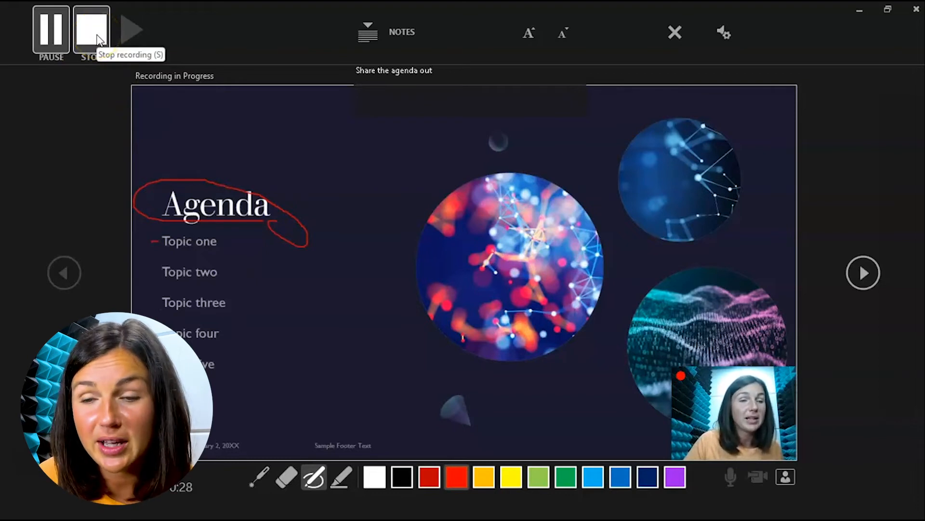
left_click(91, 30)
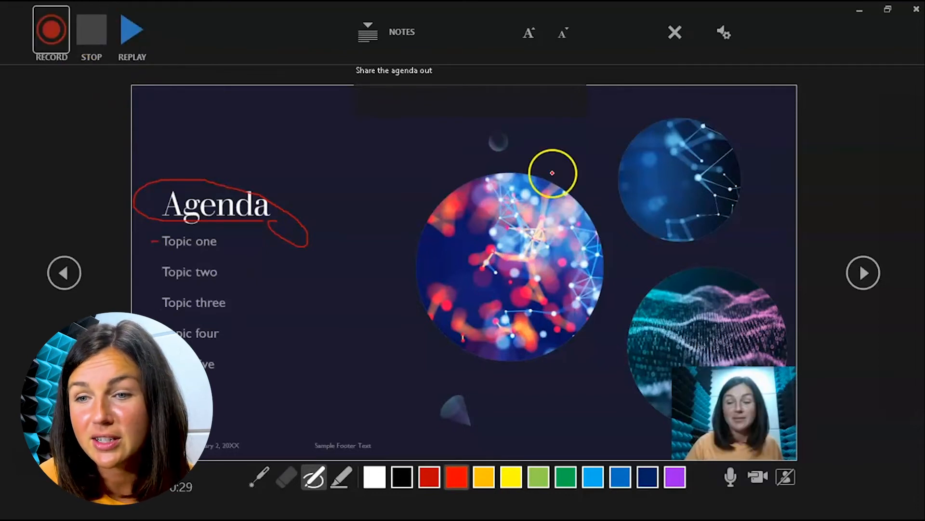
mouse_move(656, 208)
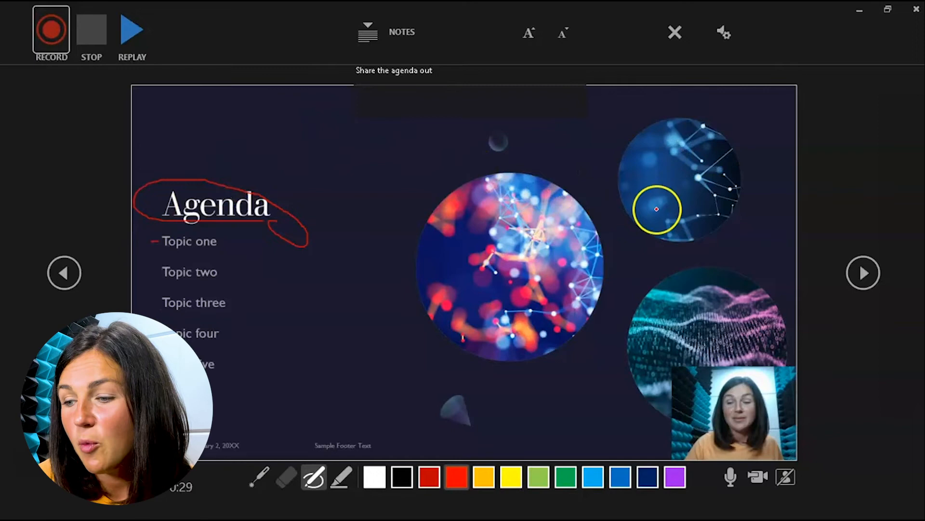
mouse_move(763, 46)
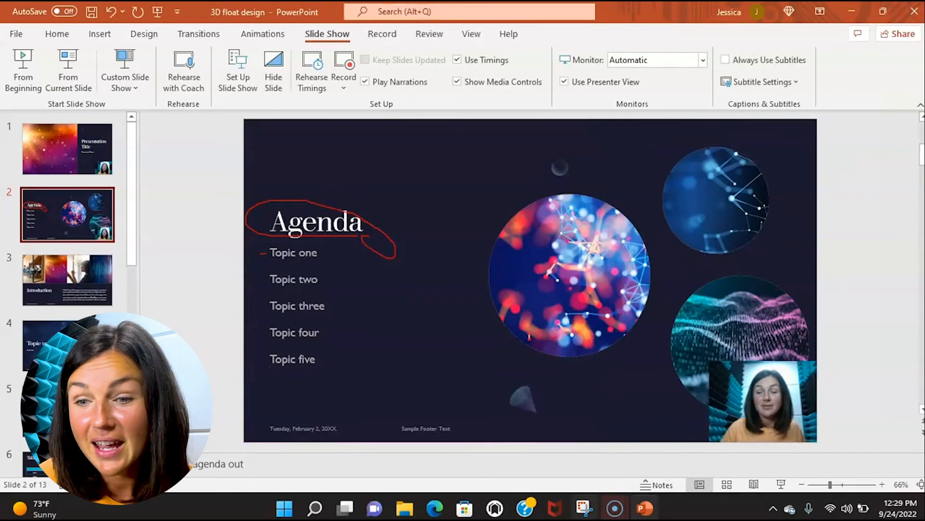
Select slide 1 in the thumbnail pane of the normal editing view.
left_click(68, 148)
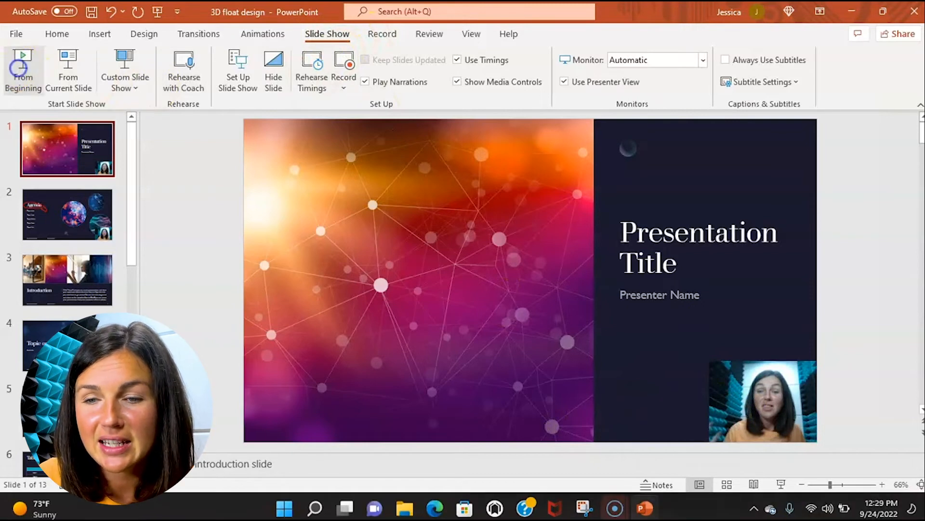
Run the slide show From Beginning and play the title slide's camera video.
left_click(23, 71)
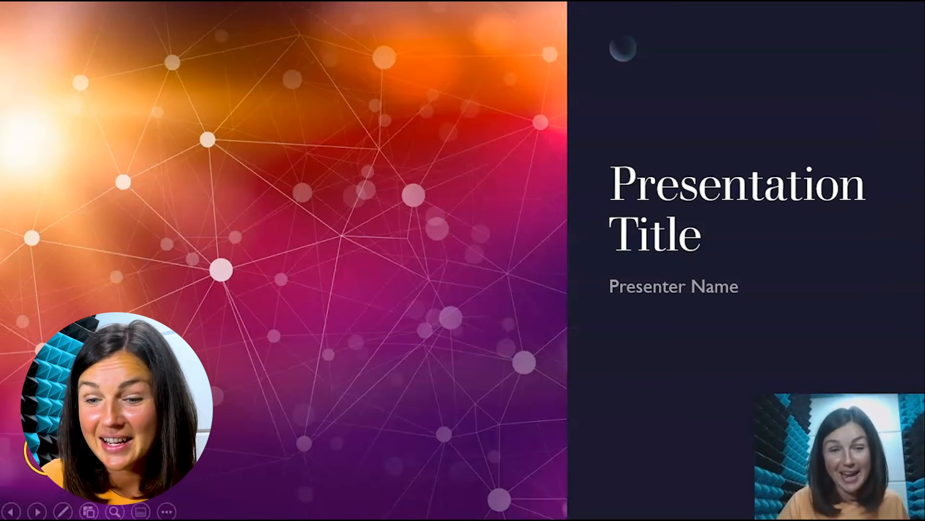
mouse_move(590, 513)
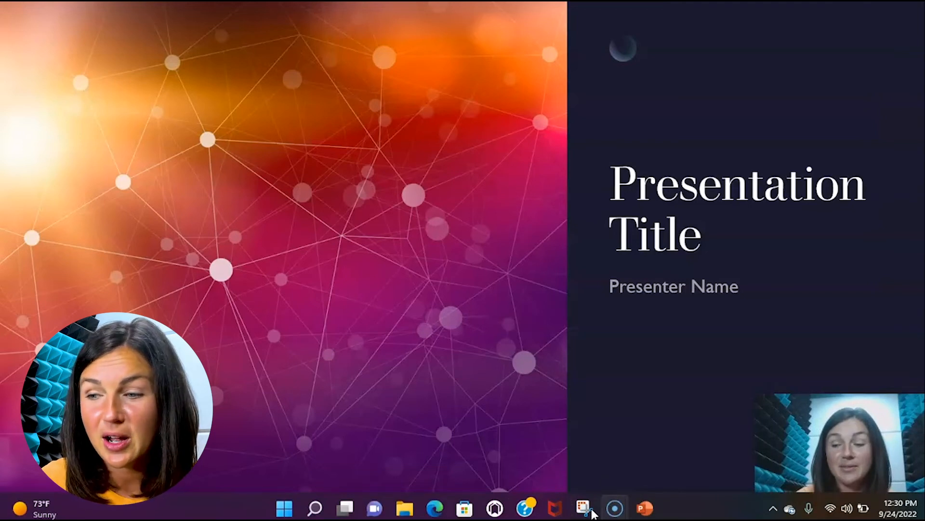
left_click(227, 280)
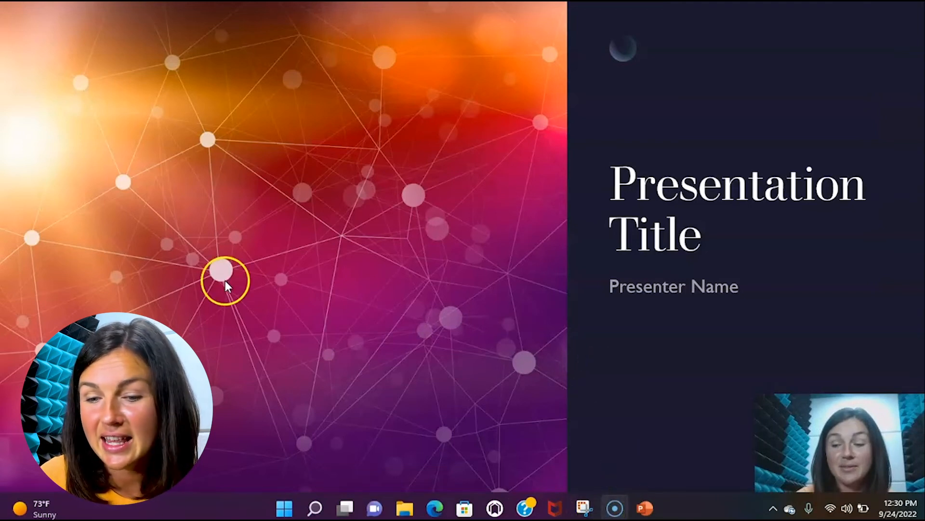